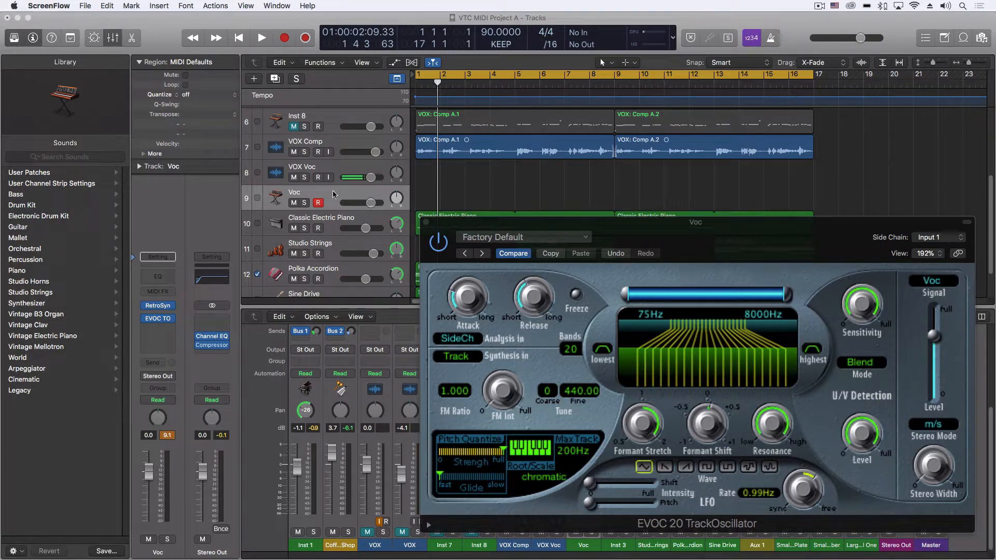
# - Switch the EVOC 20 TrackOscillator's Signal output on the Voc track from vocoded to Syn
pyautogui.click(157, 319)
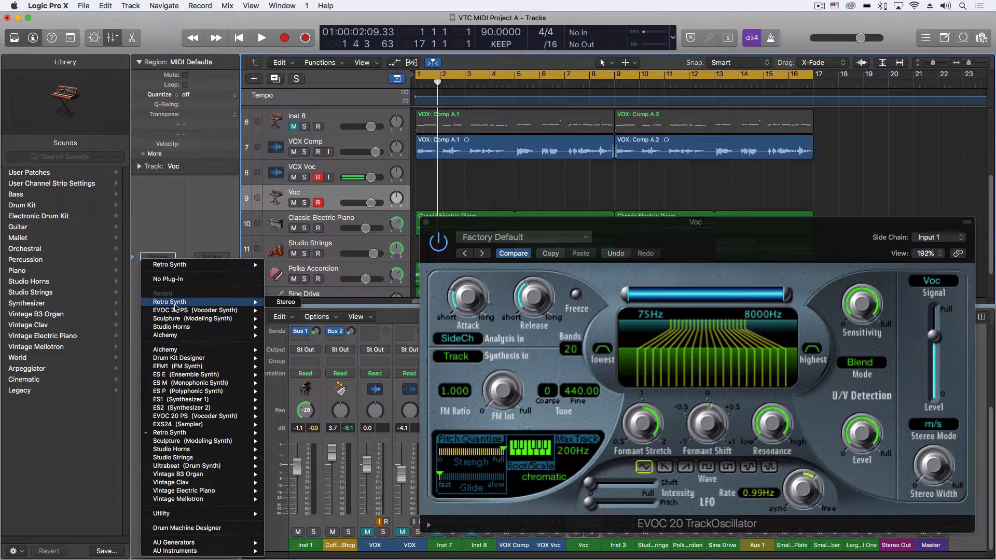
pyautogui.moveTo(194, 416)
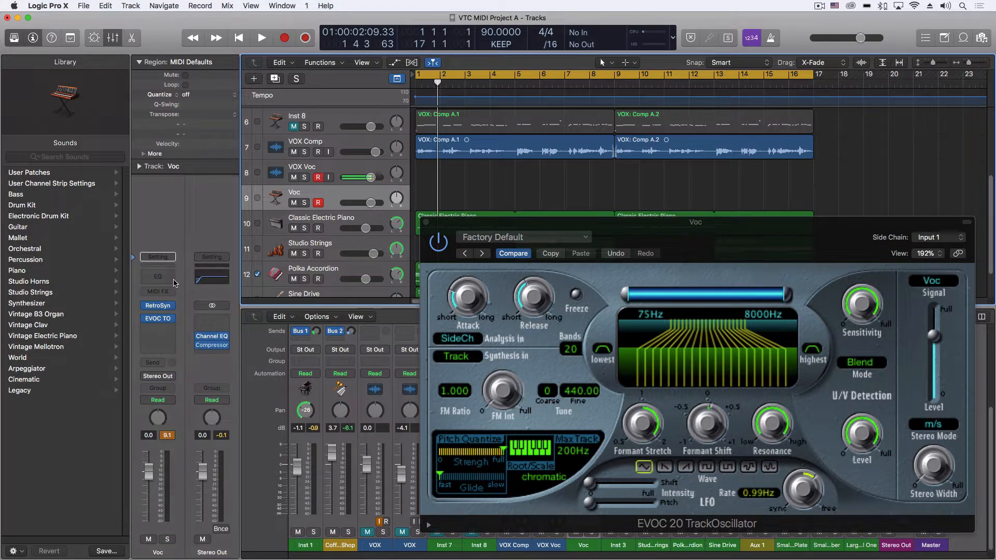
pyautogui.click(157, 318)
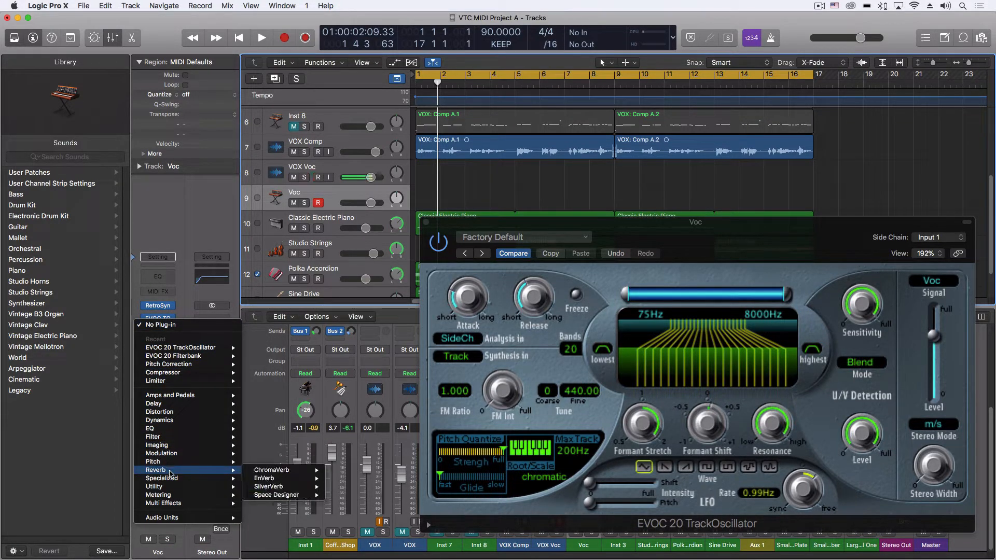
pyautogui.moveTo(155, 445)
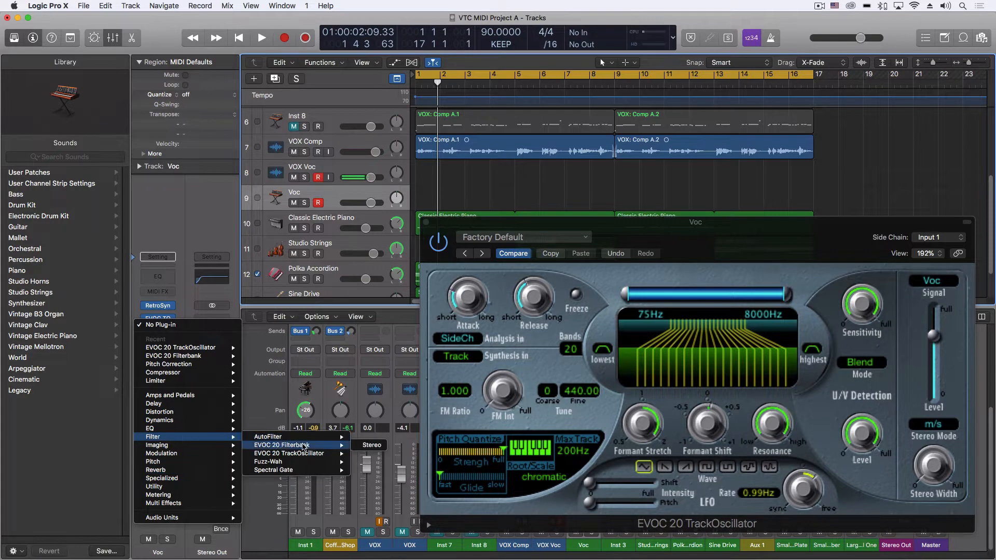
pyautogui.moveTo(289, 454)
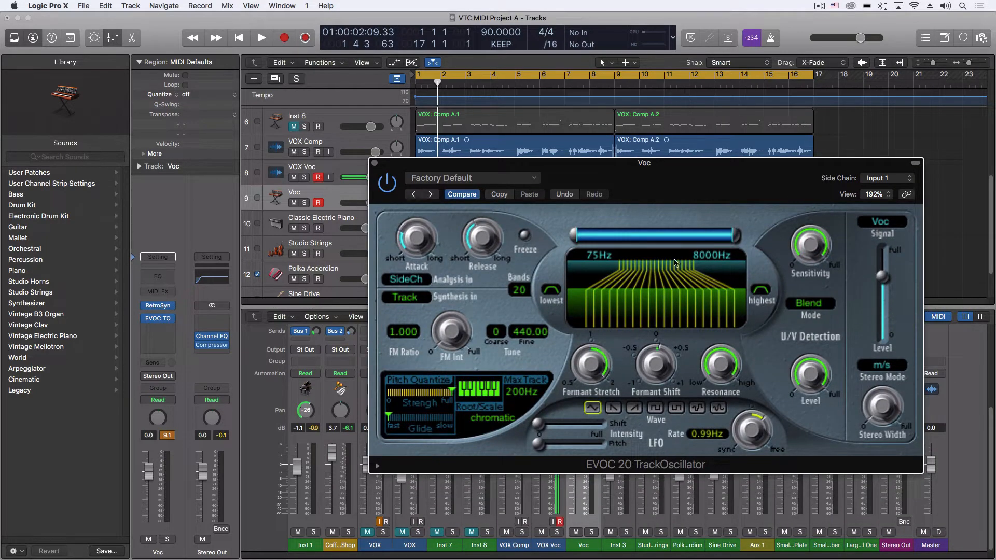
pyautogui.moveTo(671, 235)
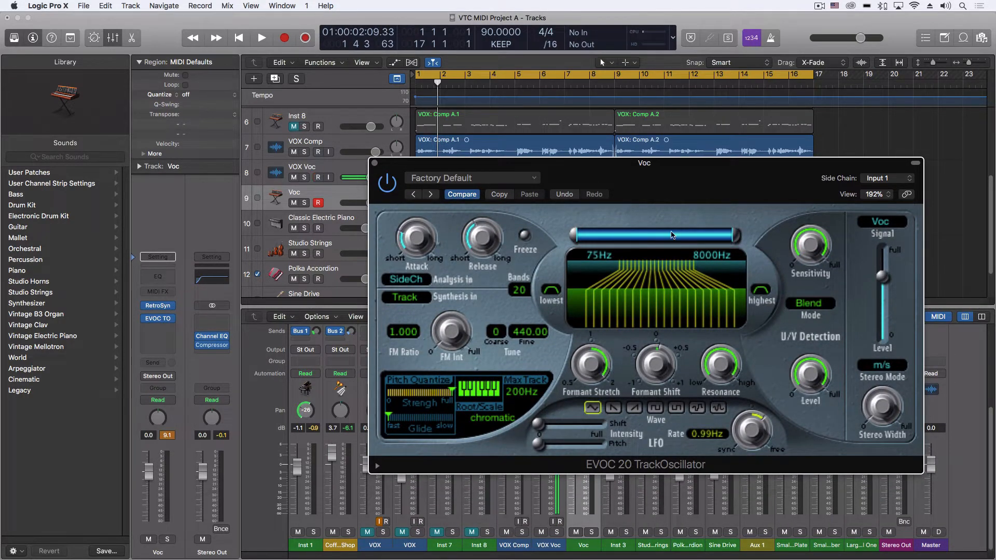
pyautogui.moveTo(698, 176)
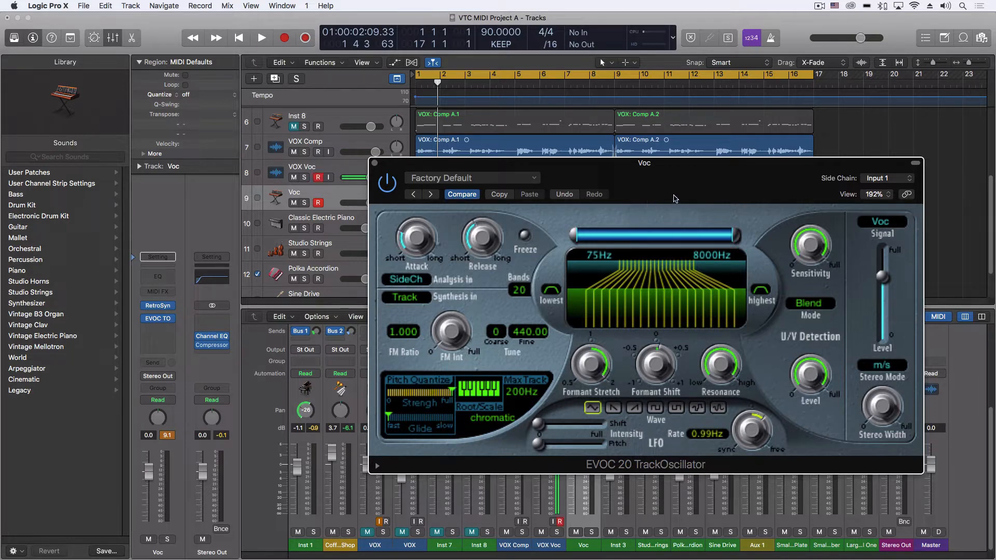
pyautogui.moveTo(892, 228)
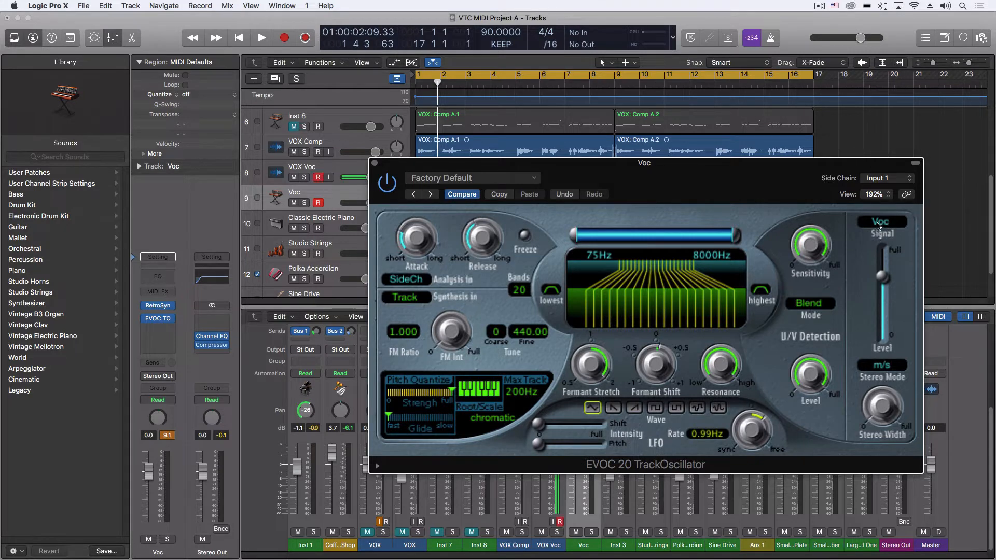
pyautogui.click(882, 222)
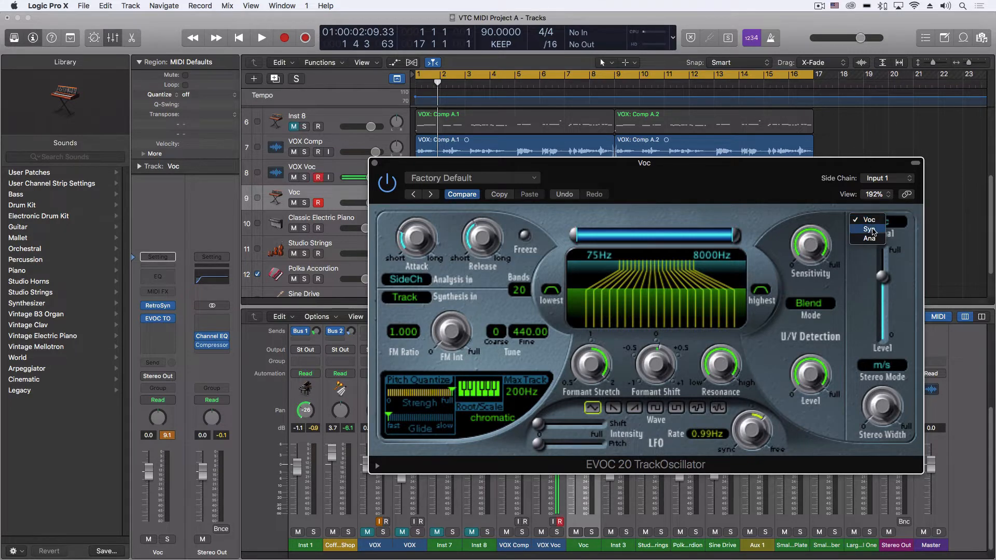
pyautogui.click(869, 228)
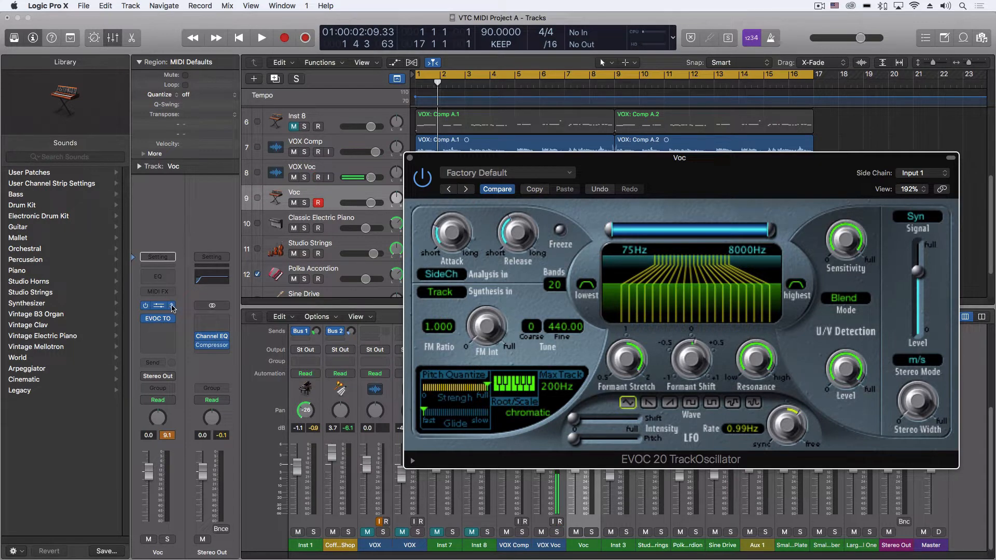
# - Swap the Voc track's Retro Synth for Alchemy and browse its preset categories
pyautogui.click(157, 305)
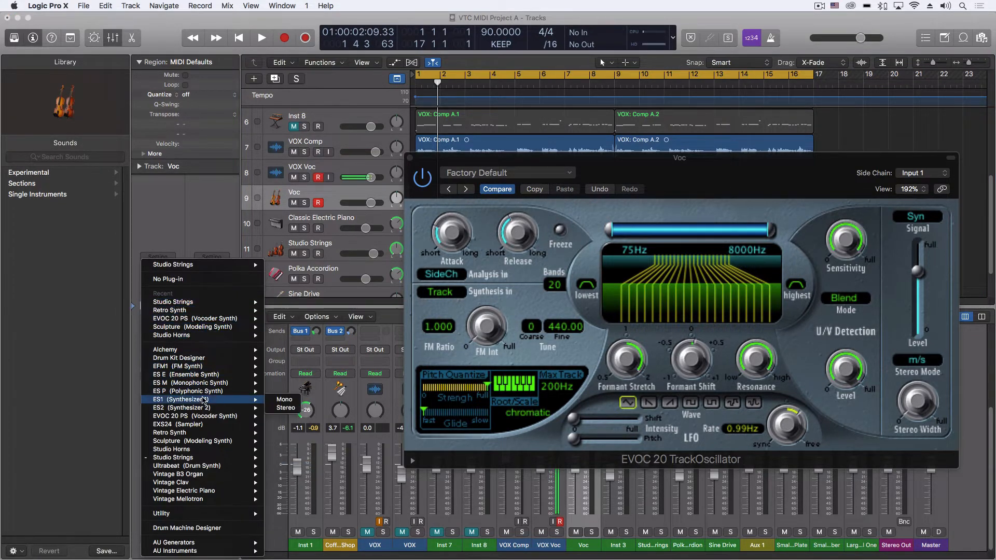
pyautogui.moveTo(185, 490)
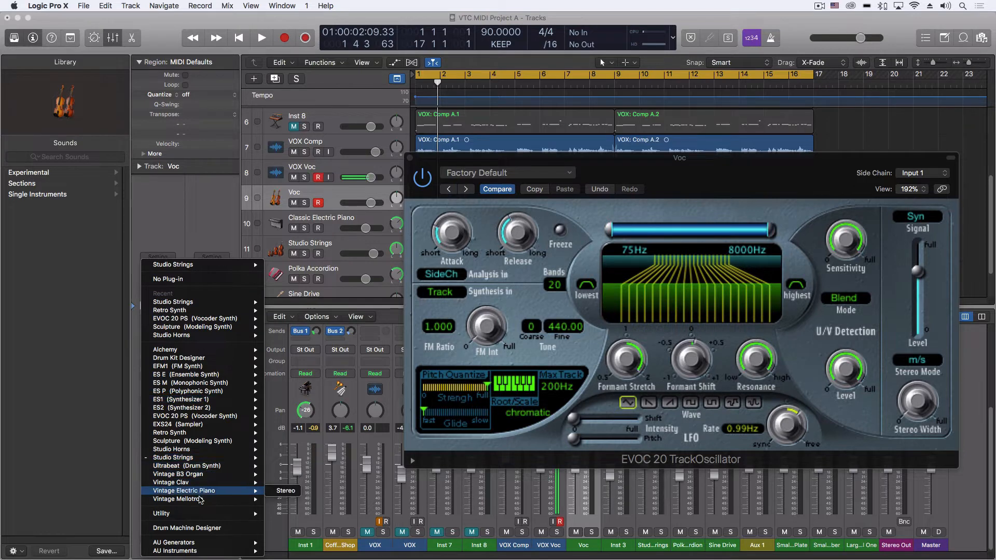
pyautogui.moveTo(200, 349)
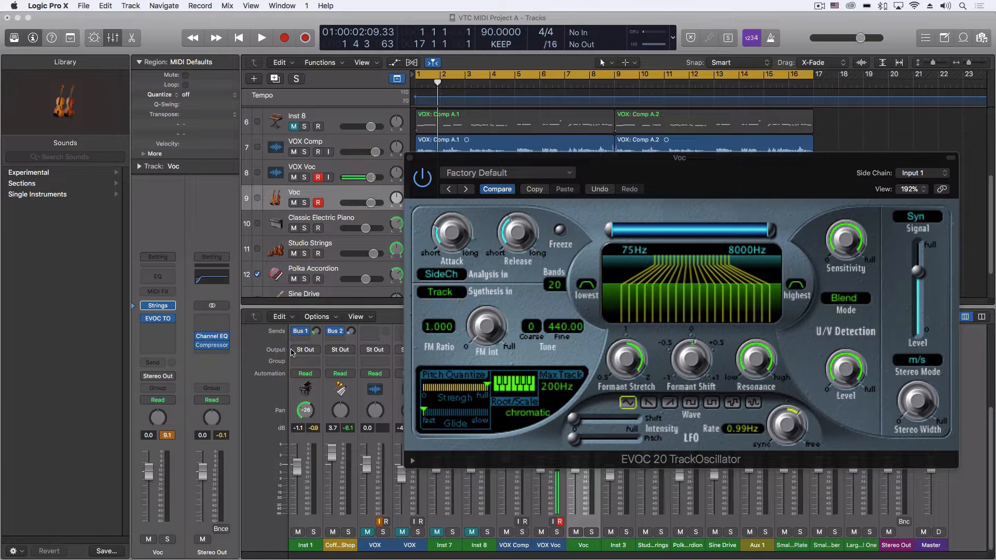
pyautogui.moveTo(180, 359)
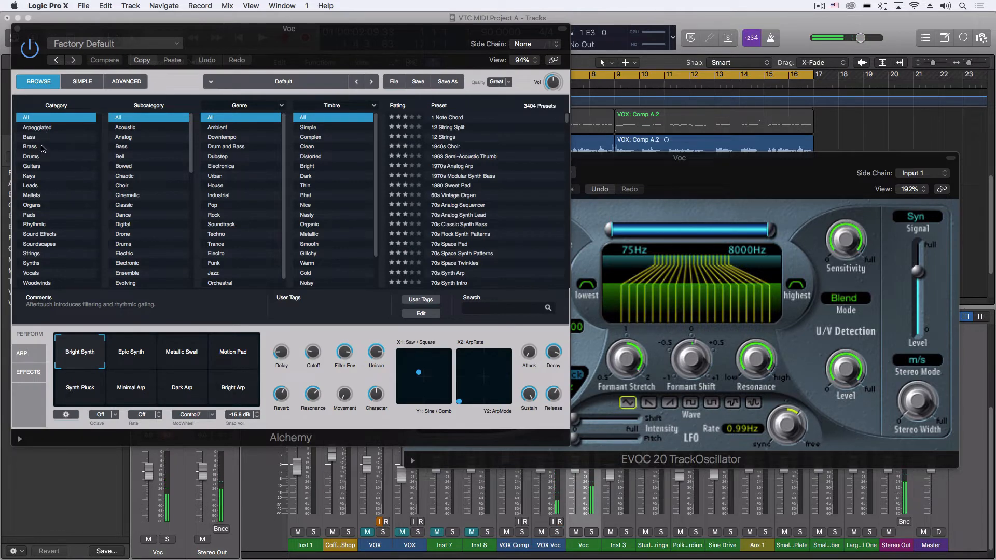
pyautogui.click(29, 146)
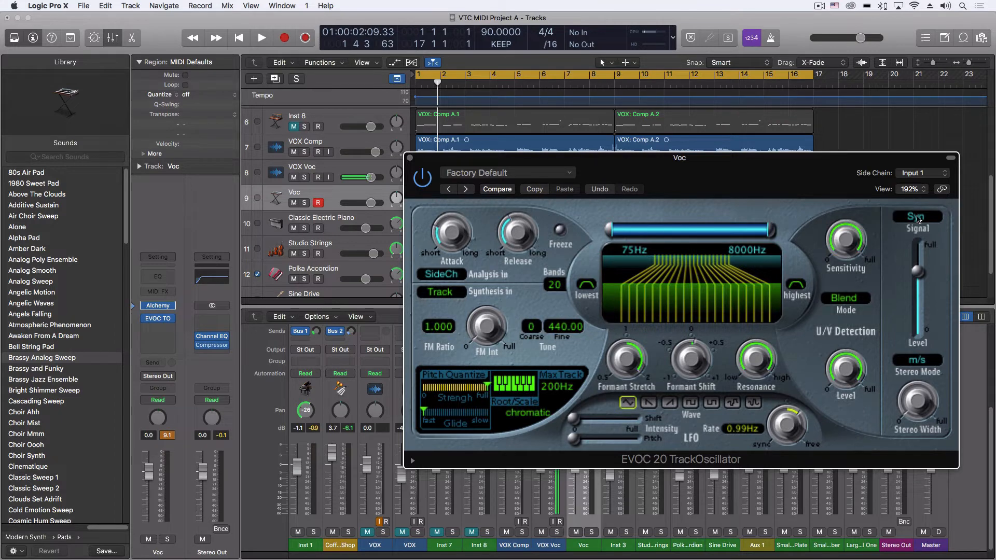
pyautogui.click(921, 173)
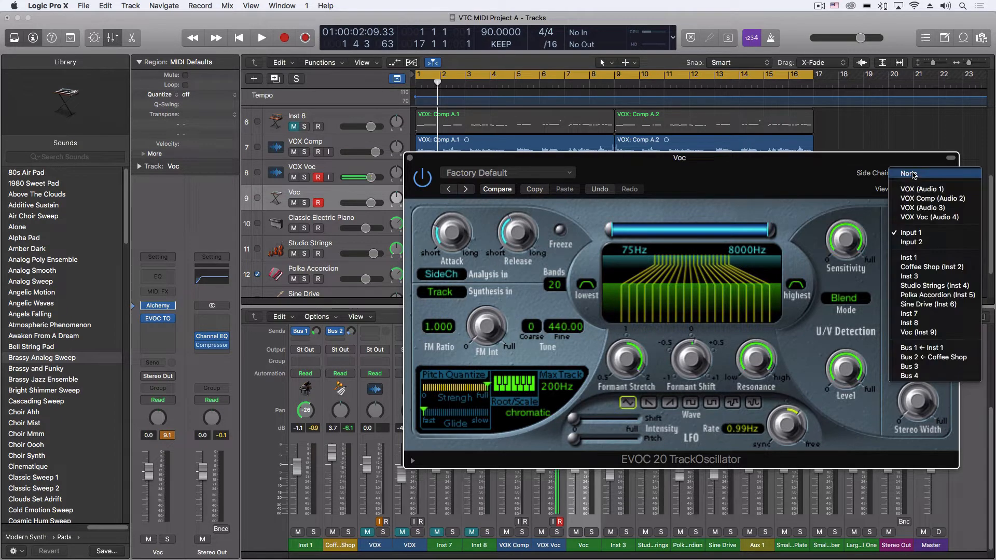
pyautogui.moveTo(921, 233)
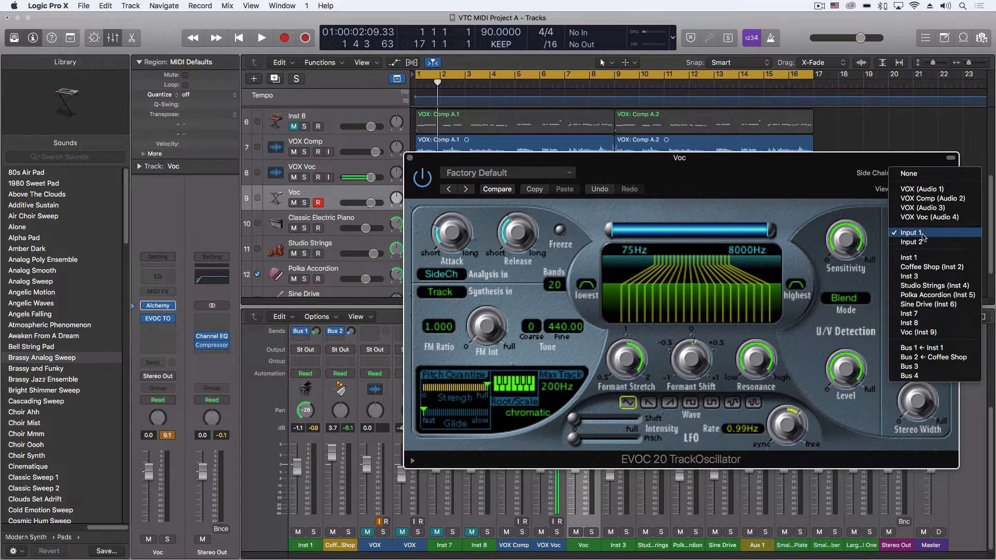
pyautogui.click(911, 232)
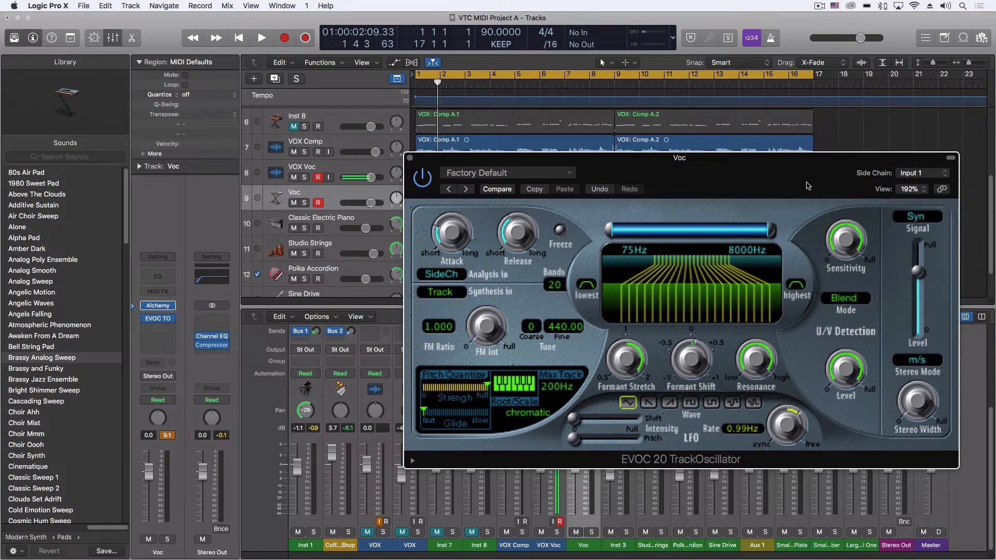
pyautogui.click(431, 273)
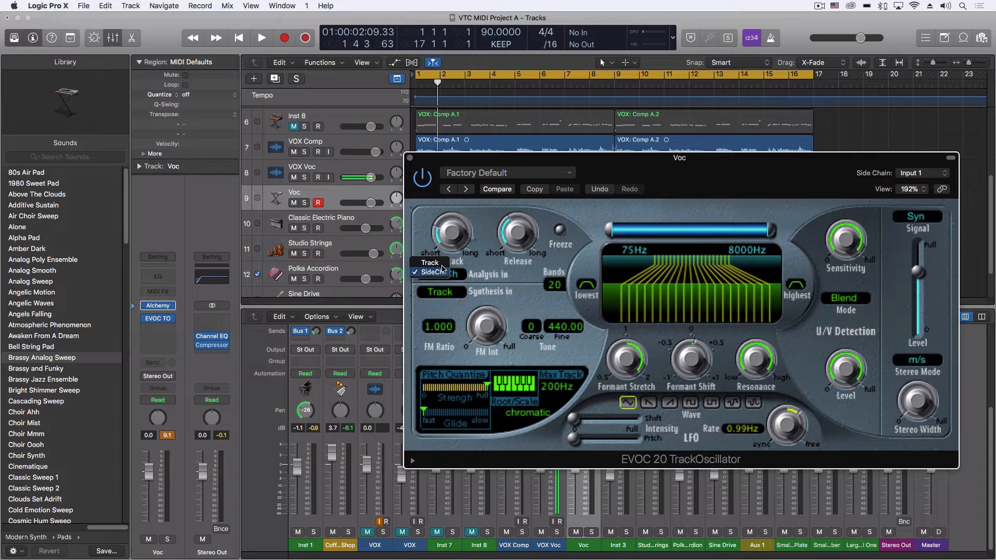
pyautogui.click(429, 263)
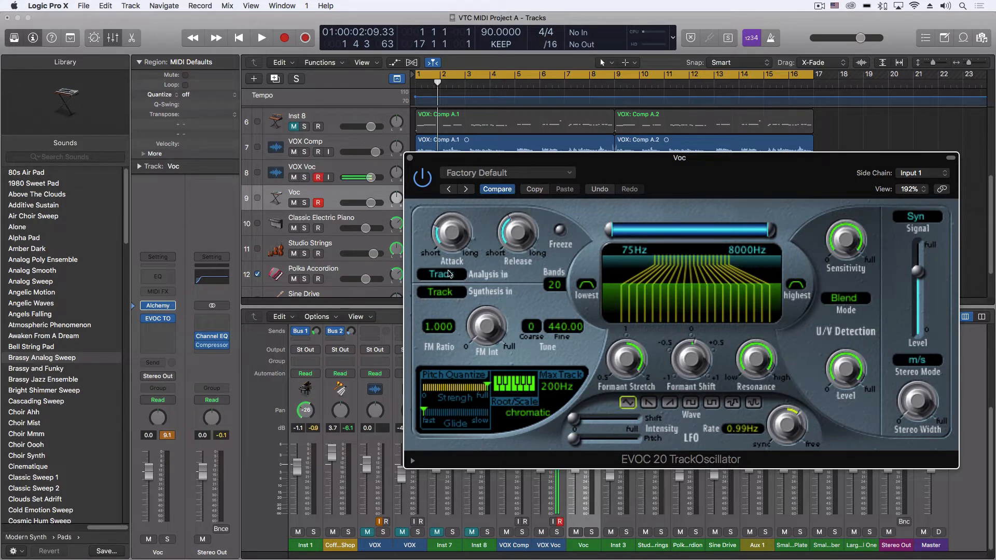
pyautogui.click(440, 271)
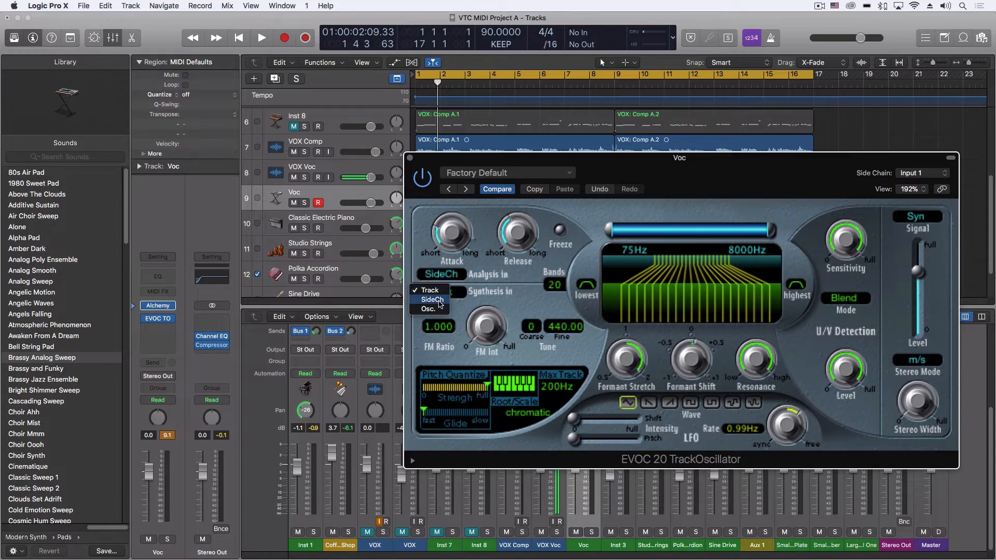
pyautogui.moveTo(428, 310)
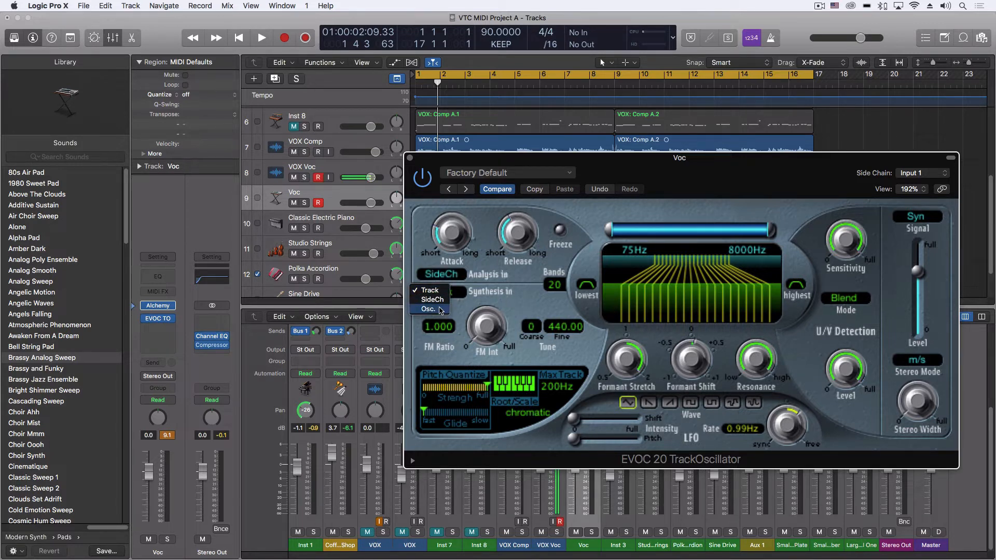
pyautogui.moveTo(531, 304)
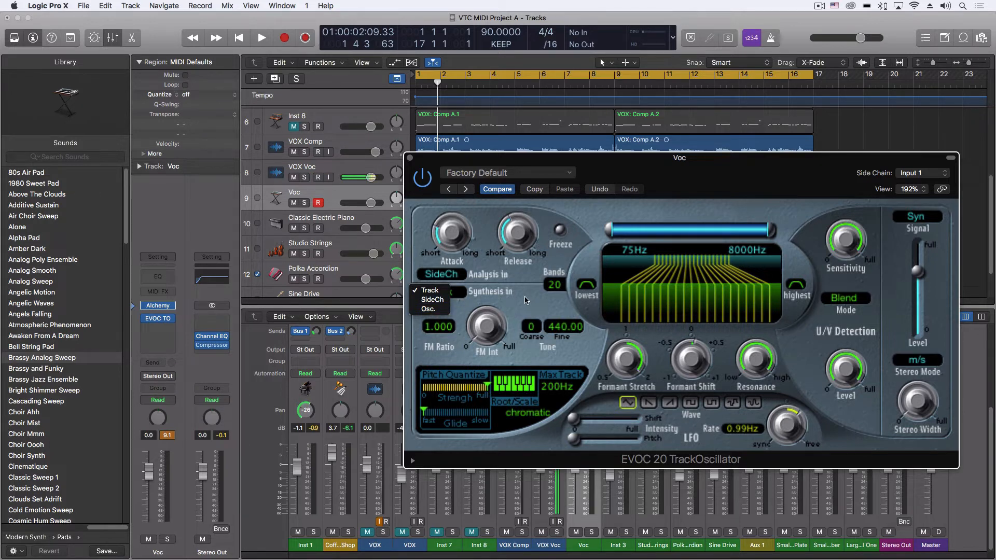
pyautogui.click(429, 290)
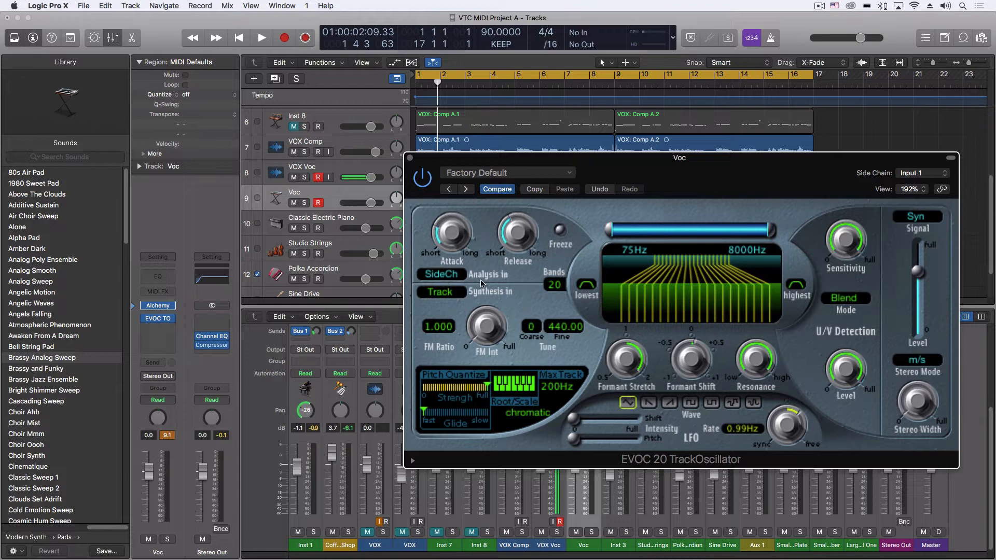
# - Return the EVOC 20 output to the vocoded signal, arm the Voc track and rewind to the project start
pyautogui.click(916, 215)
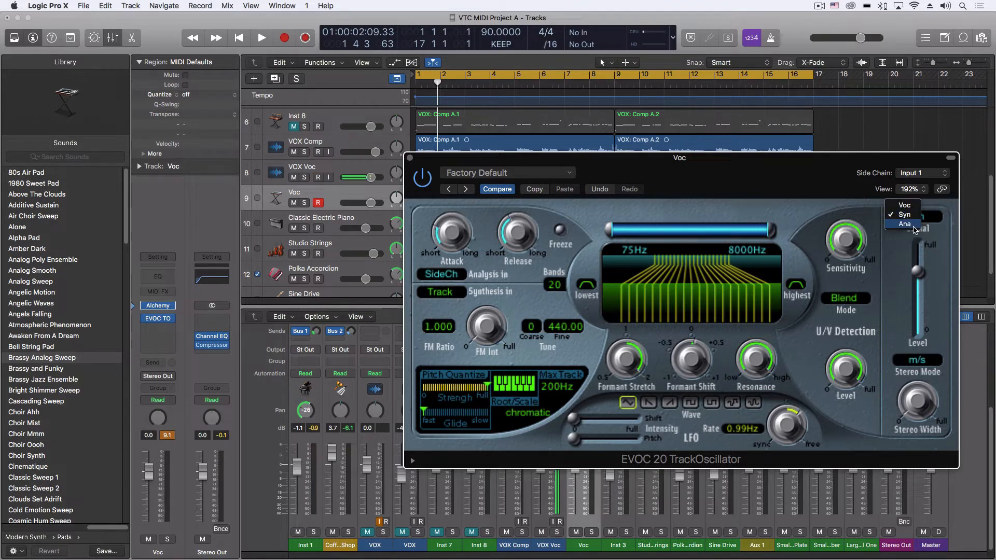
pyautogui.click(903, 224)
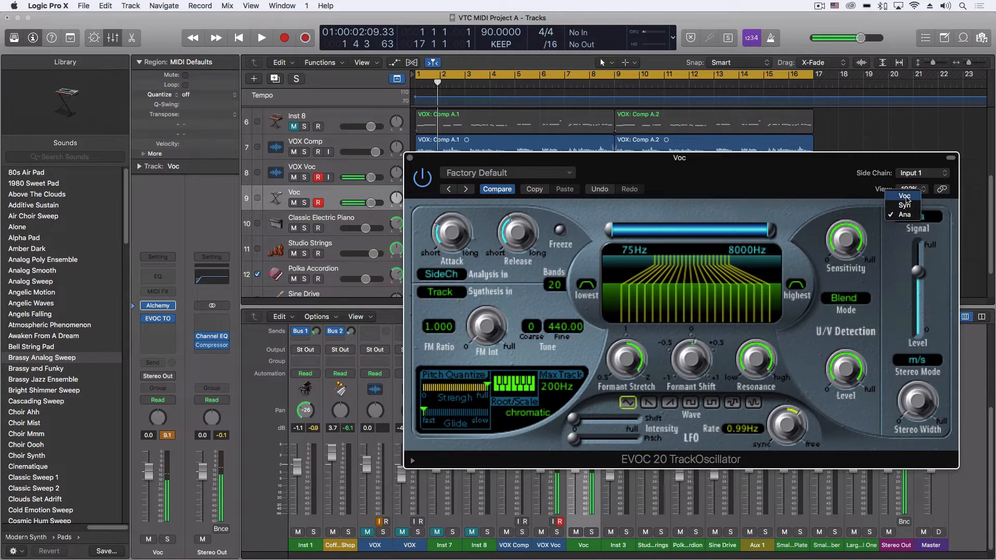
pyautogui.click(904, 196)
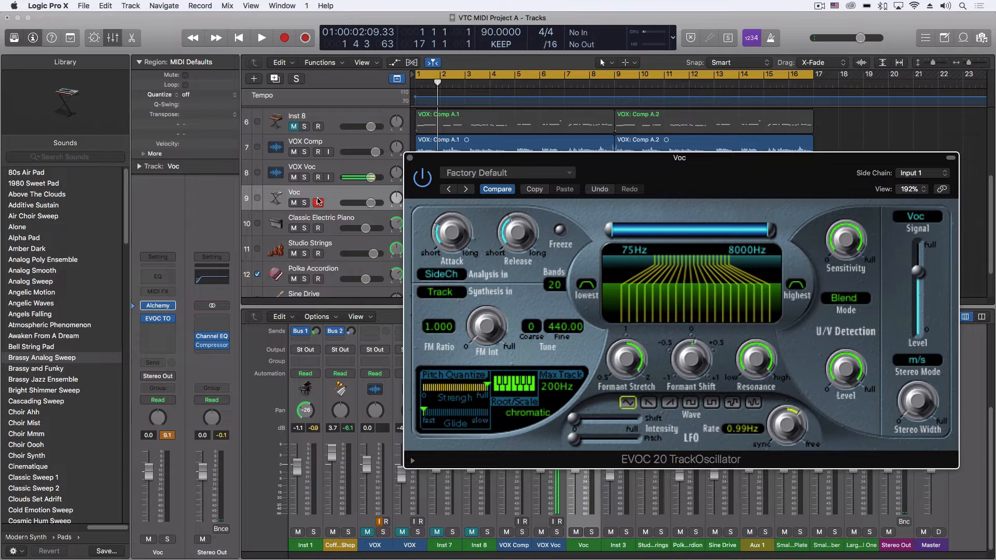
pyautogui.click(318, 177)
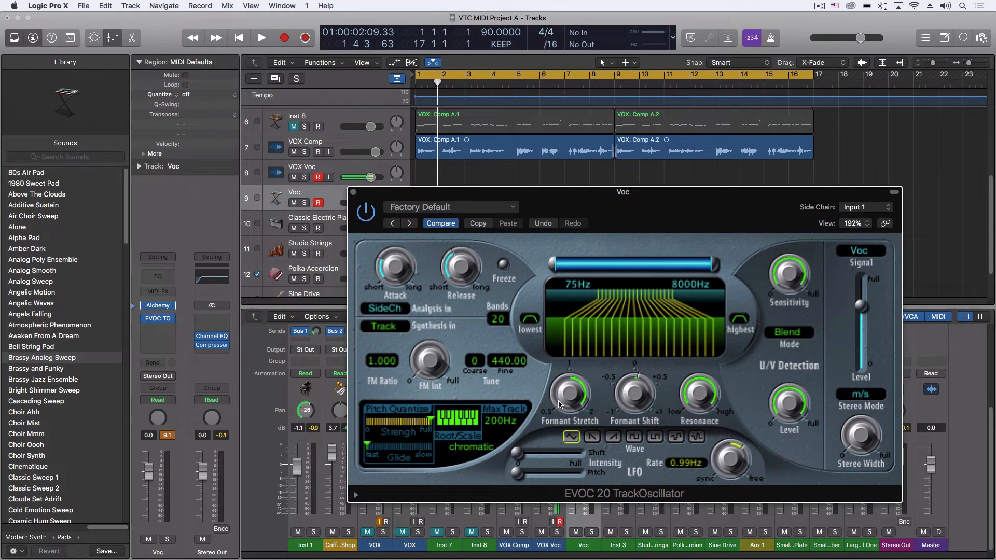
pyautogui.moveTo(635, 403)
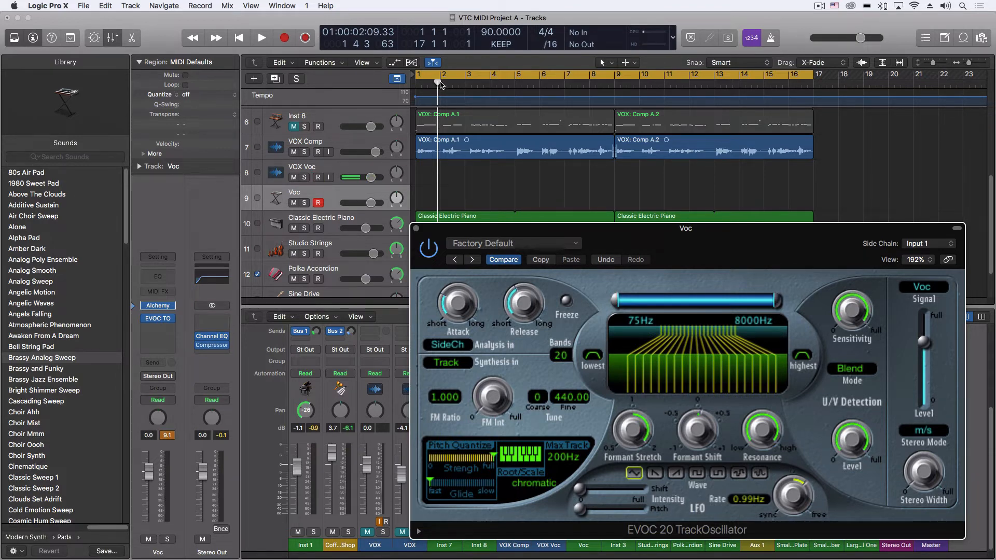
pyautogui.click(238, 37)
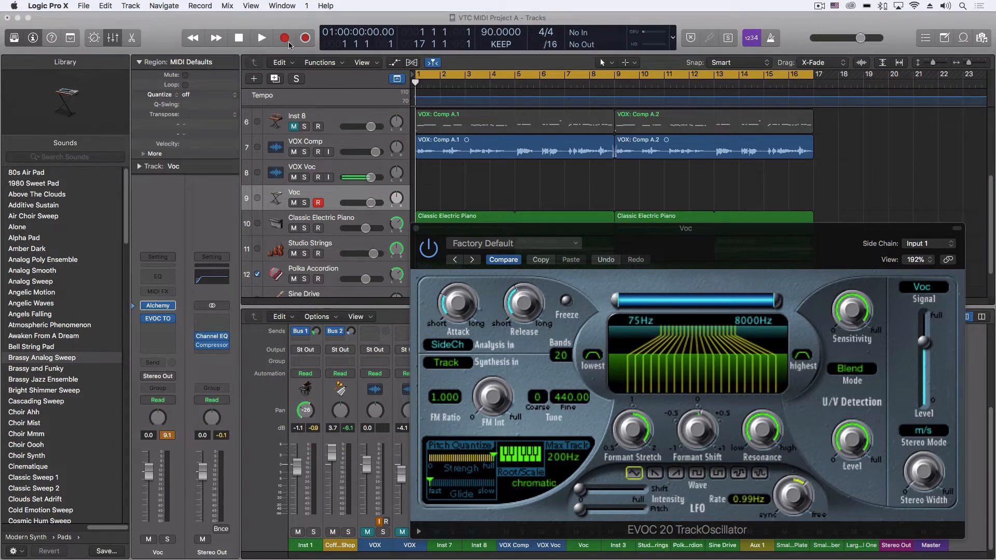
# - Record the vocal and vocoder part together on the Voc and VOX Voc tracks through bar 9
pyautogui.click(317, 176)
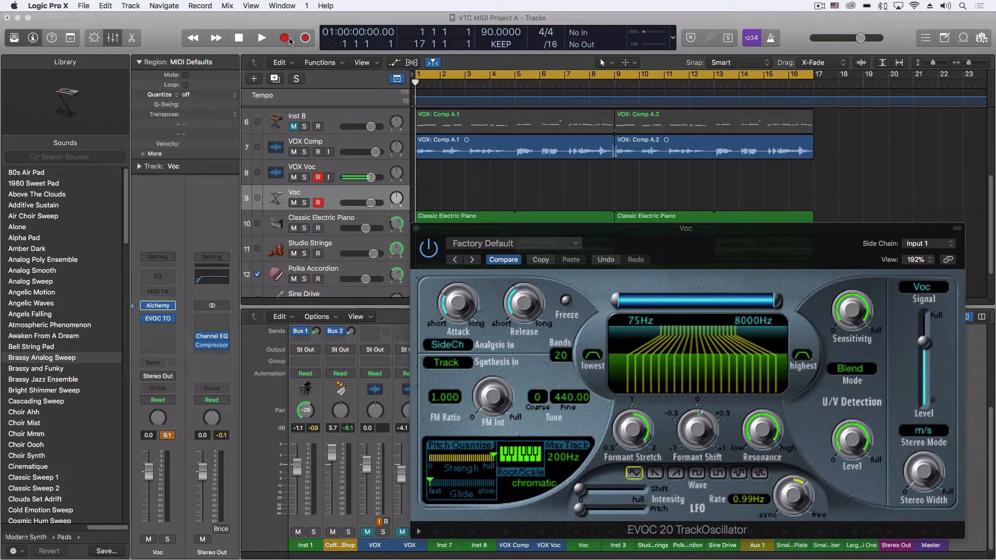
pyautogui.click(261, 37)
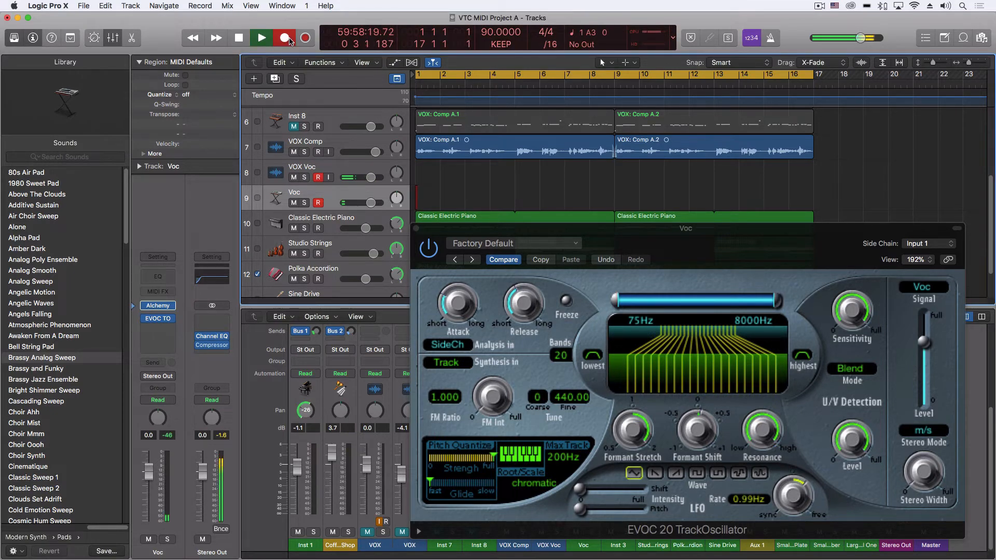
pyautogui.click(284, 37)
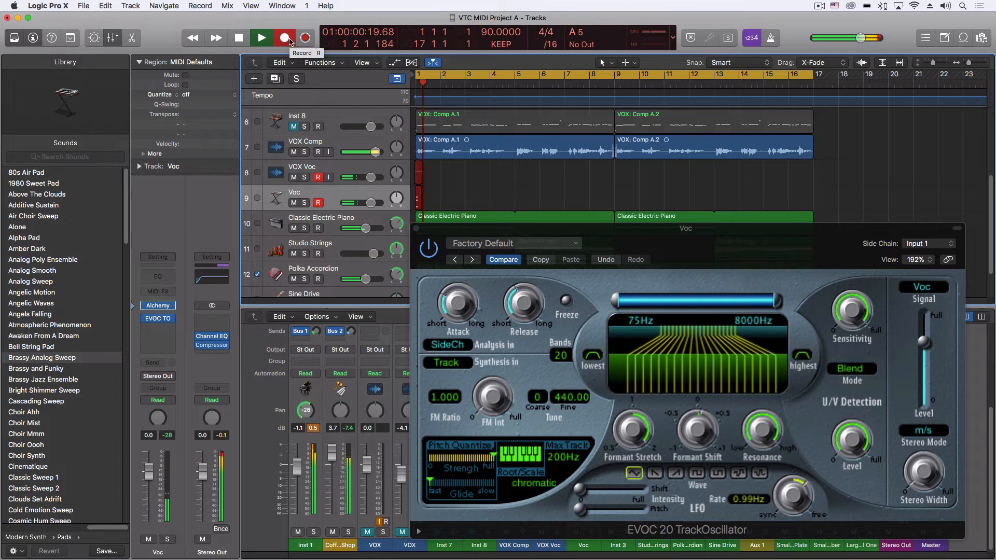
pyautogui.click(260, 37)
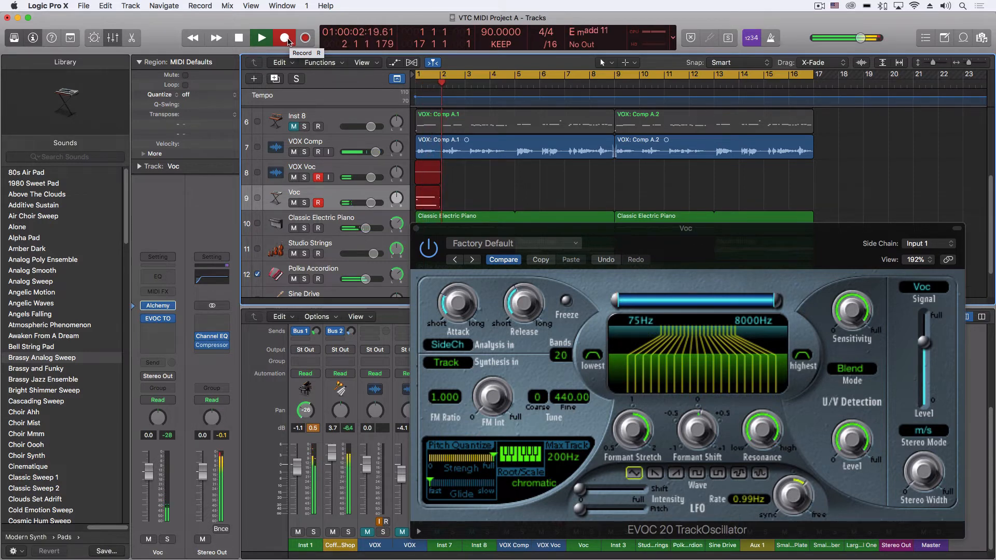
pyautogui.click(285, 37)
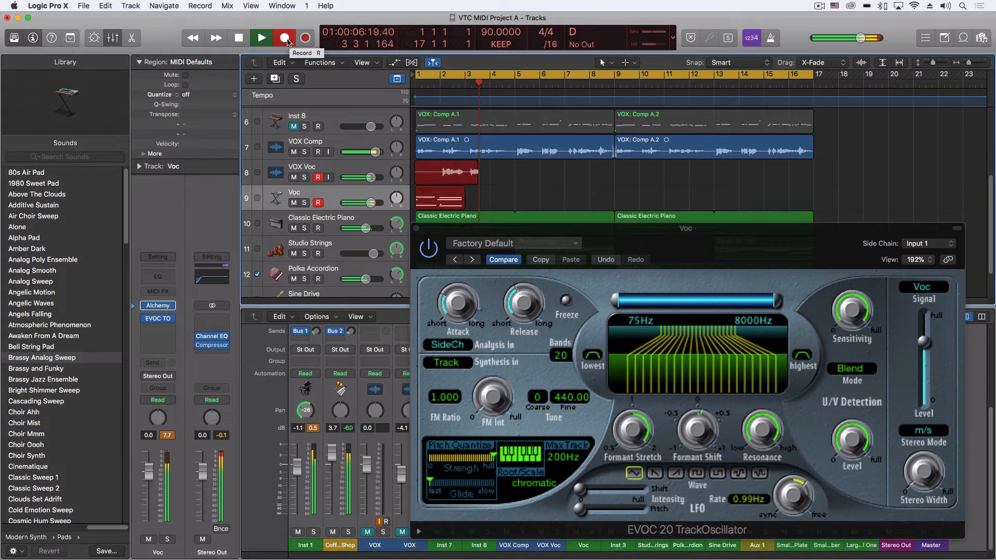
pyautogui.click(285, 37)
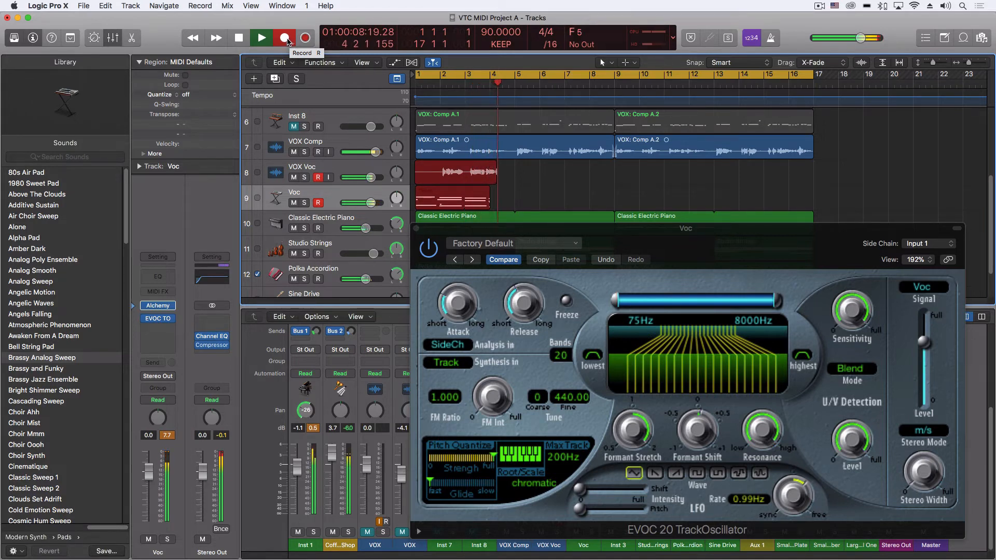
pyautogui.click(260, 37)
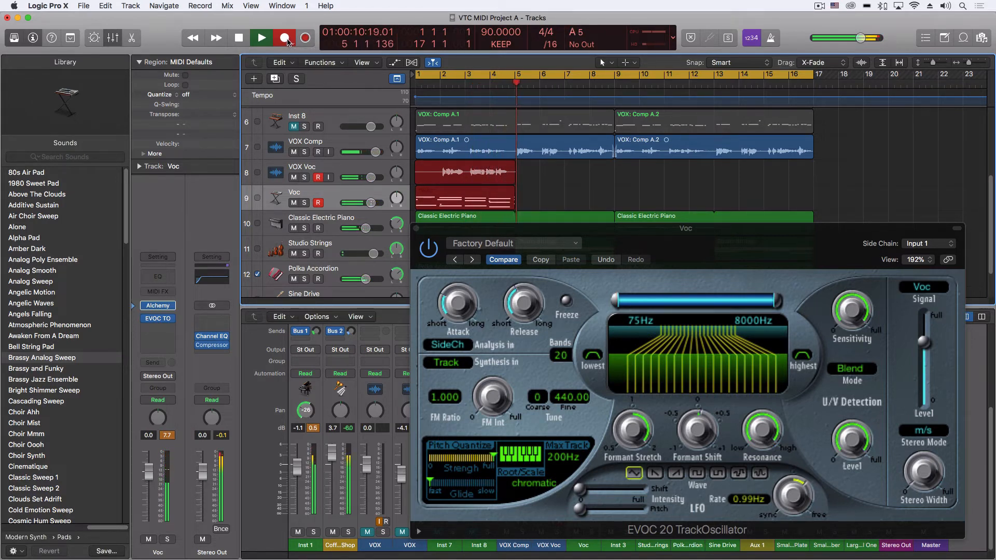
pyautogui.click(261, 38)
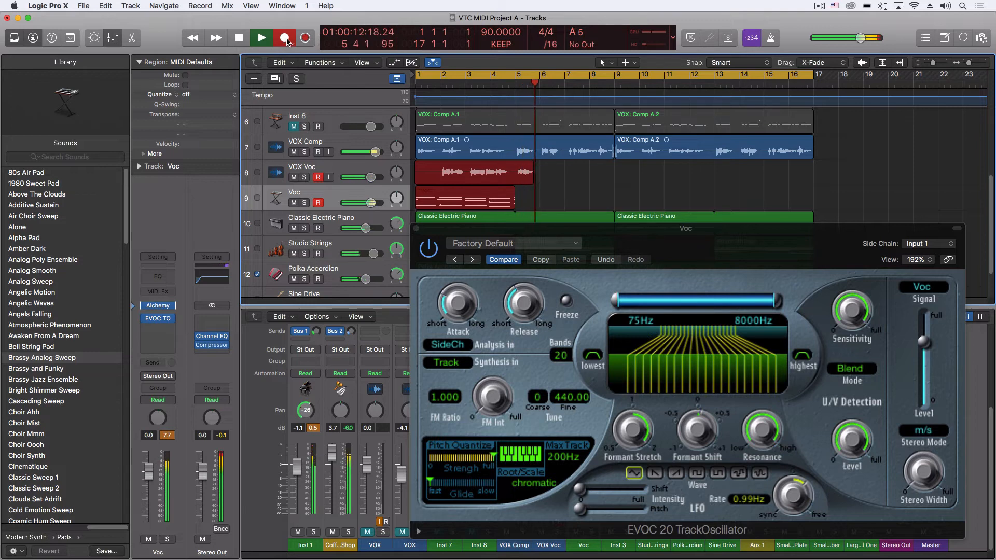
pyautogui.click(261, 38)
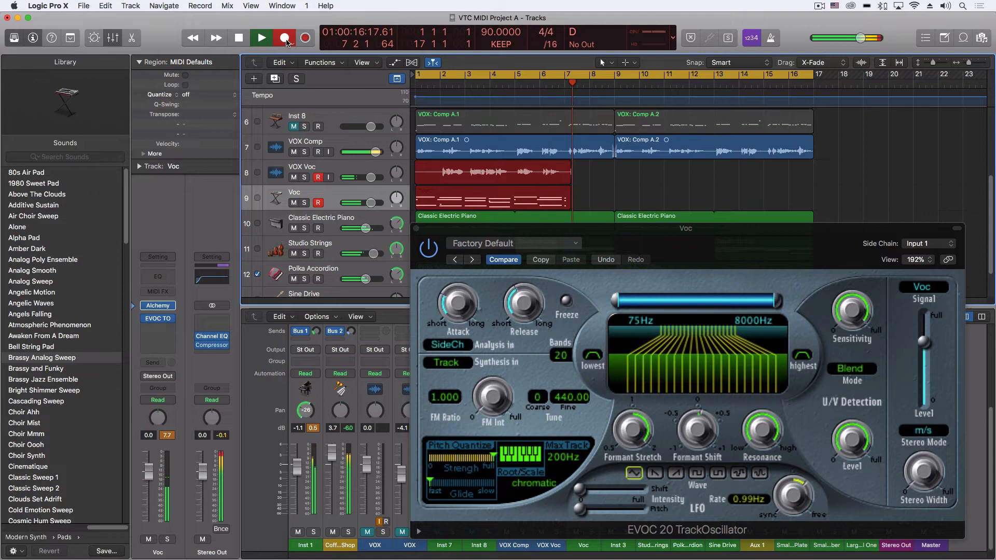
pyautogui.click(260, 37)
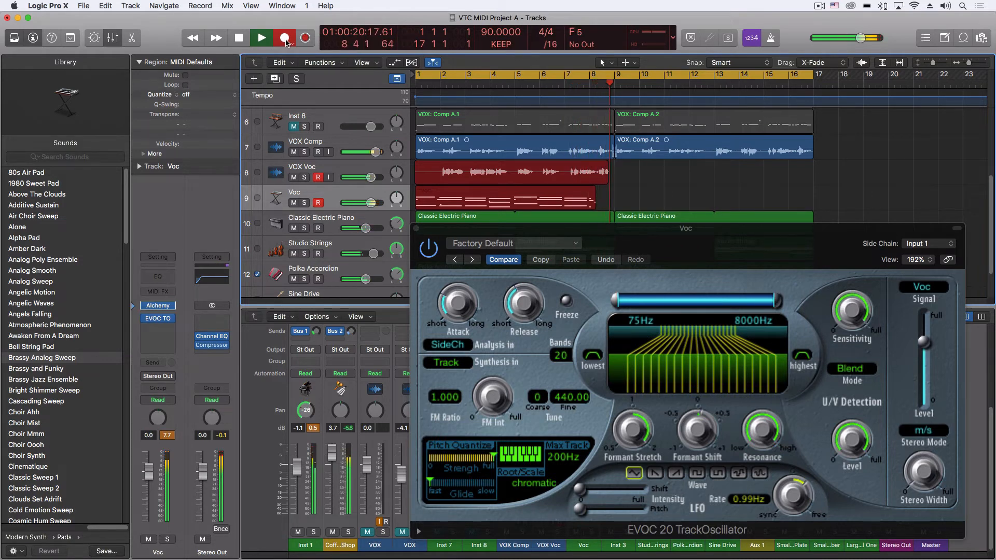
pyautogui.click(284, 37)
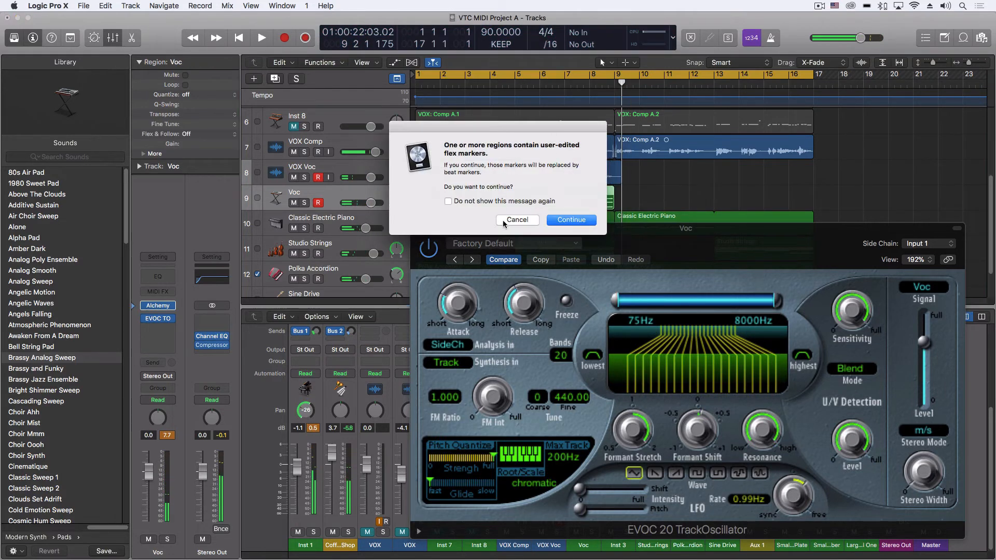
# - Dismiss the flex-marker warning keeping the takes, set the vocoder side chain to Audio 4, and play from the top
pyautogui.click(569, 220)
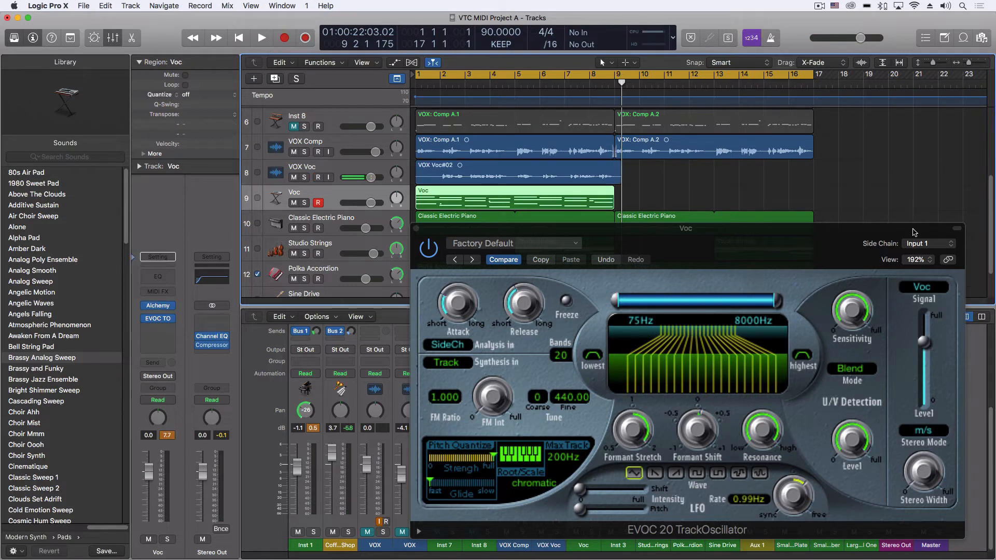
pyautogui.click(928, 243)
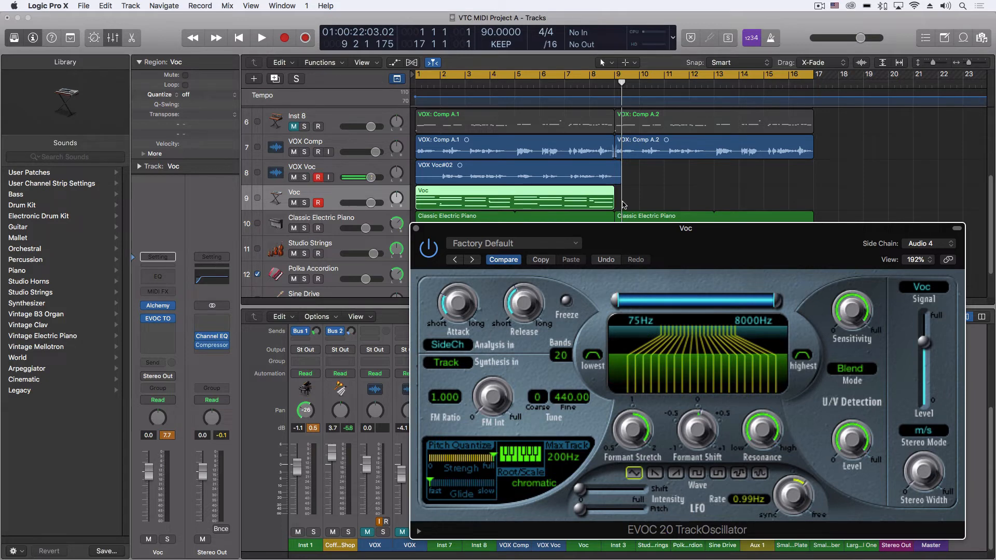
pyautogui.click(262, 38)
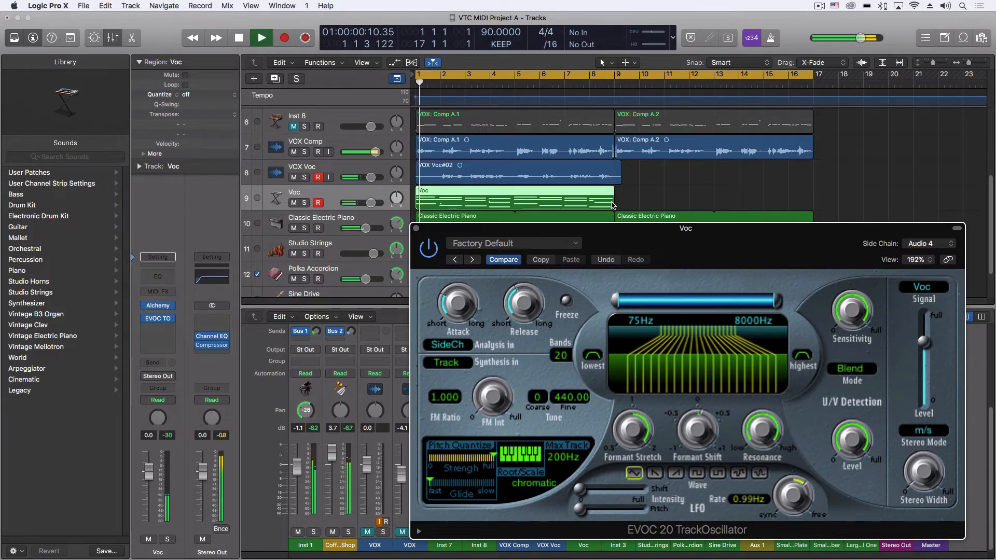
pyautogui.click(48, 5)
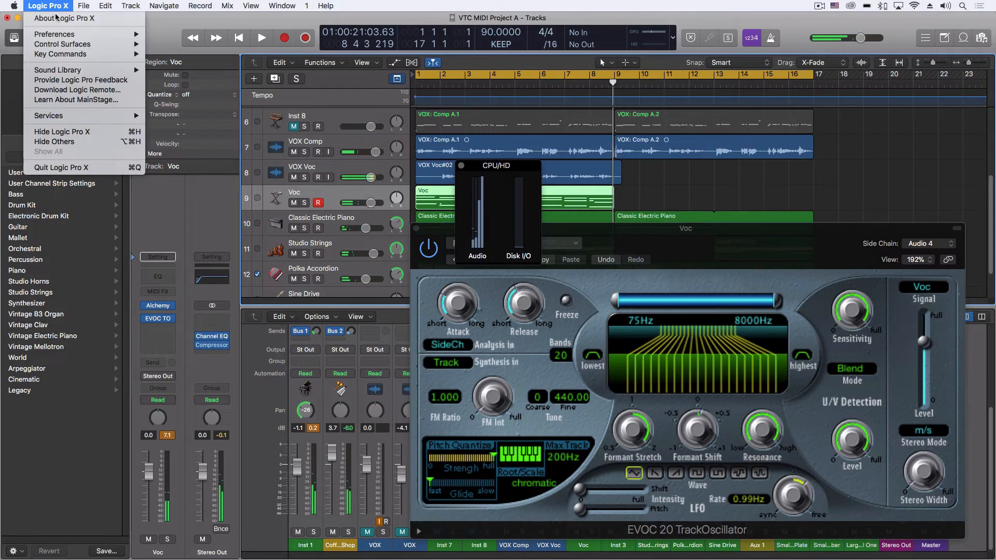
pyautogui.click(54, 33)
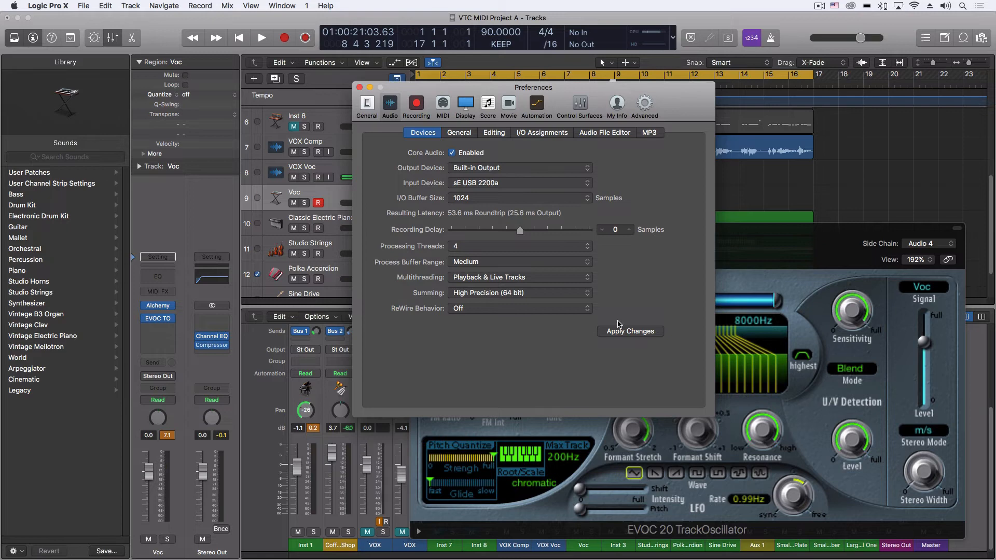
pyautogui.click(629, 330)
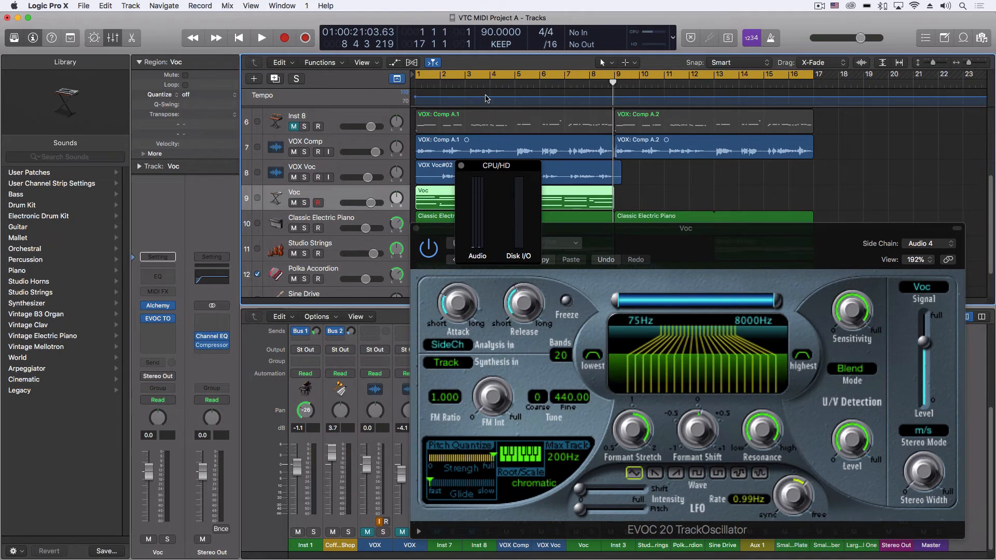
pyautogui.click(239, 38)
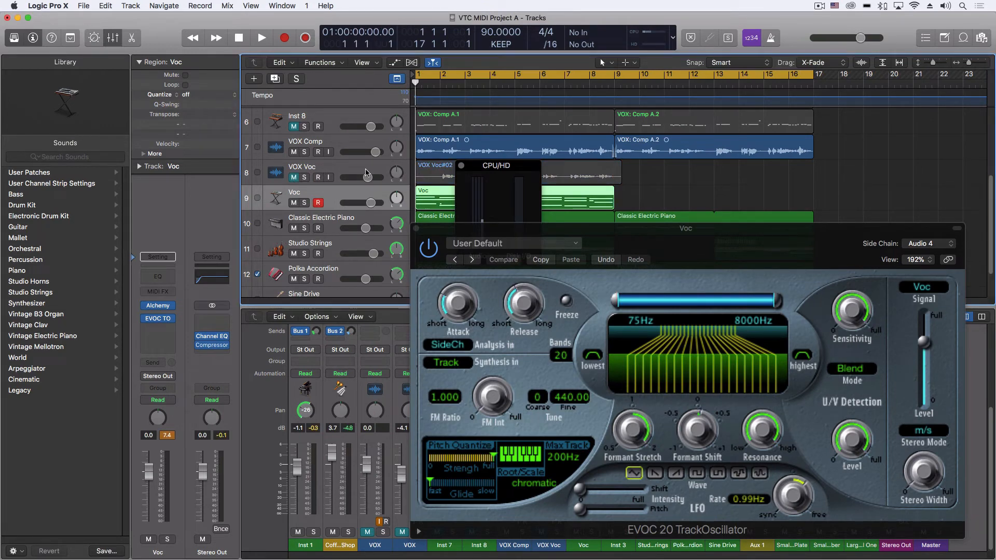
pyautogui.moveTo(319, 202)
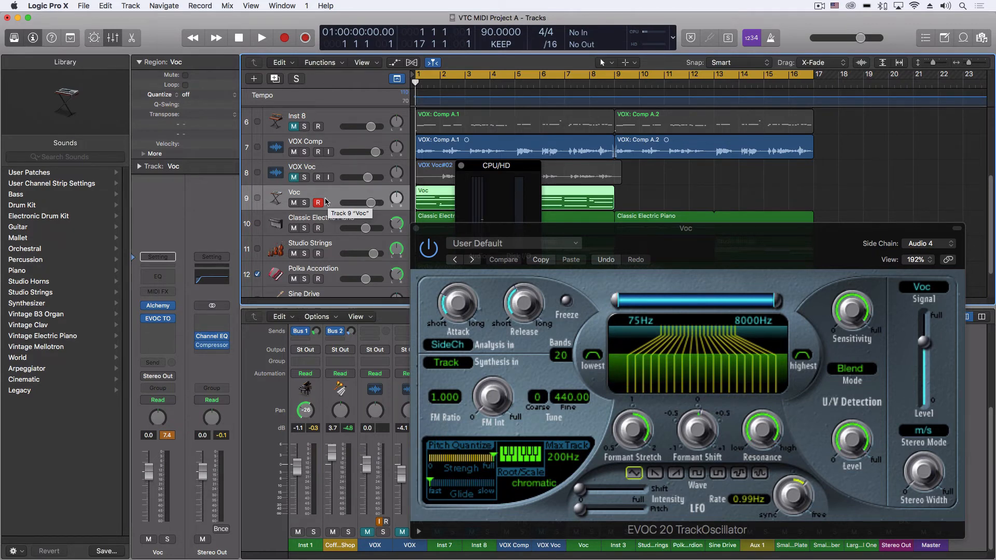
# - Return the playhead to the beginning with the Voc level brought down to -60 dB
pyautogui.click(261, 37)
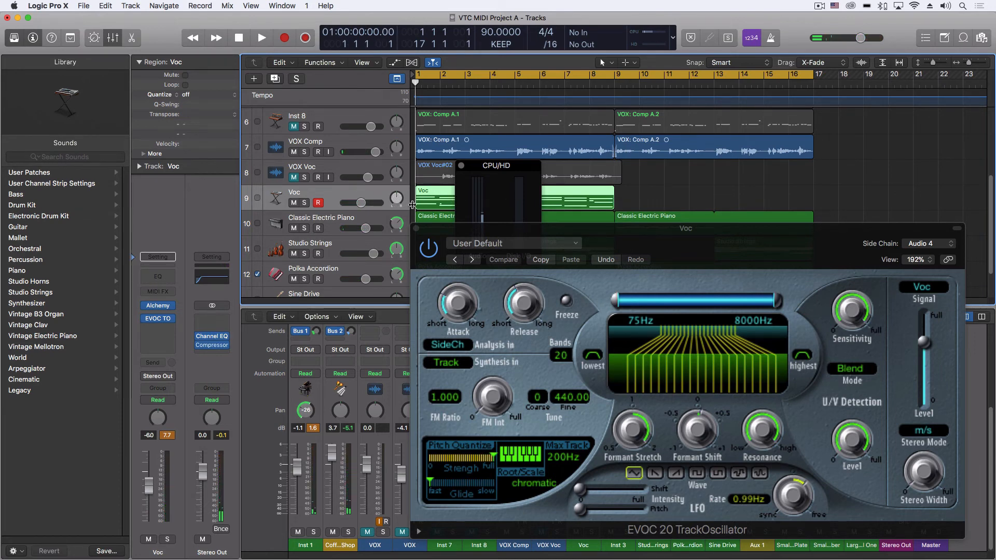
# - Play the recorded vocoder texture from the start and stop after bar 9
pyautogui.click(261, 37)
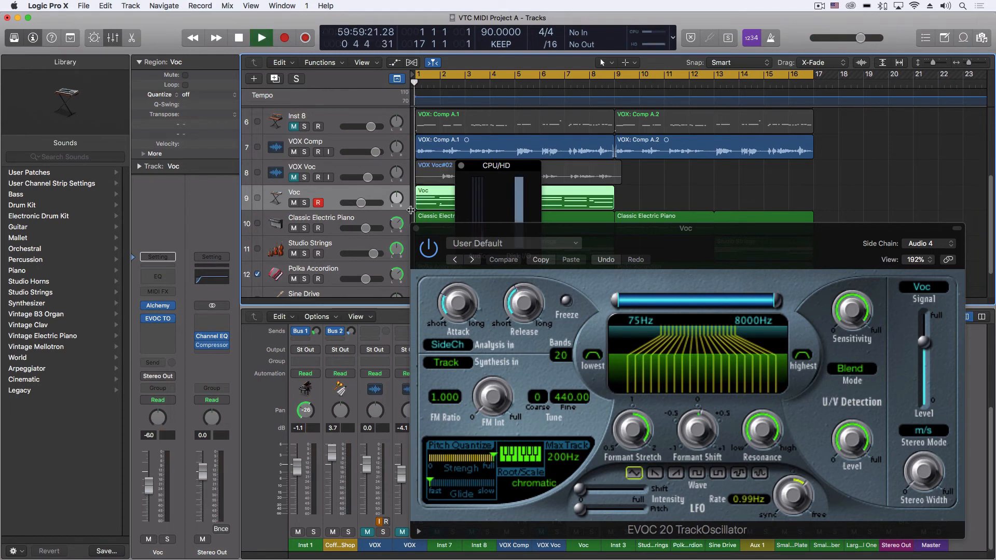
pyautogui.click(260, 37)
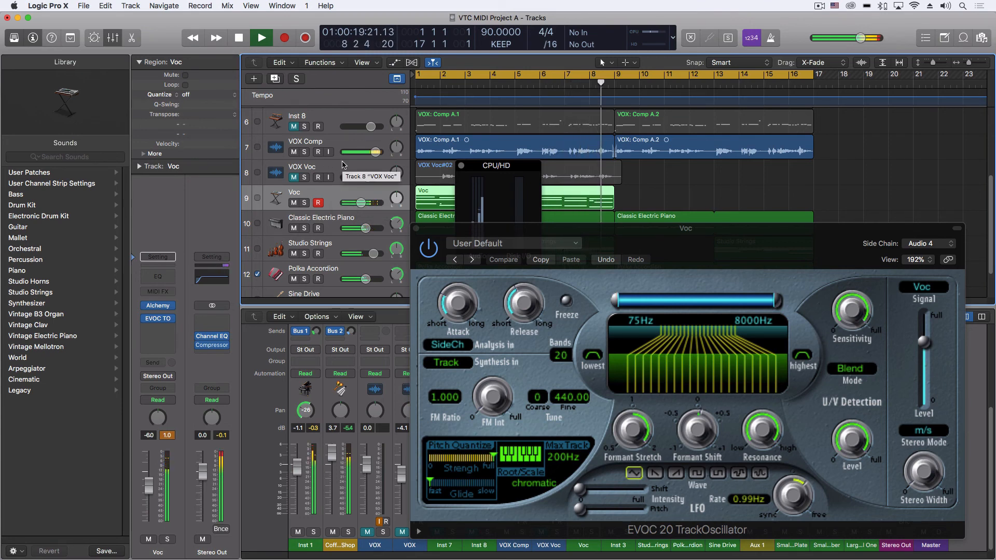
pyautogui.click(239, 38)
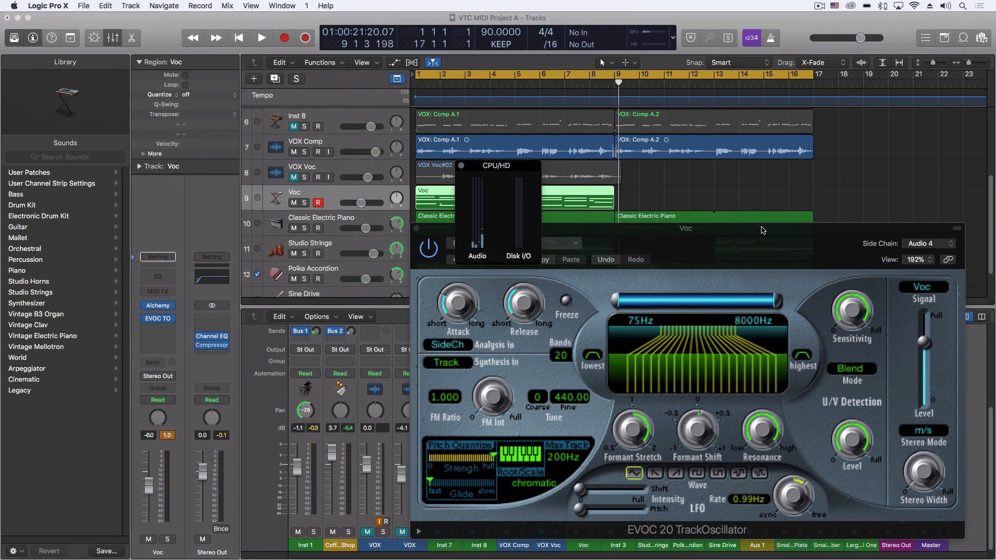
pyautogui.moveTo(728, 239)
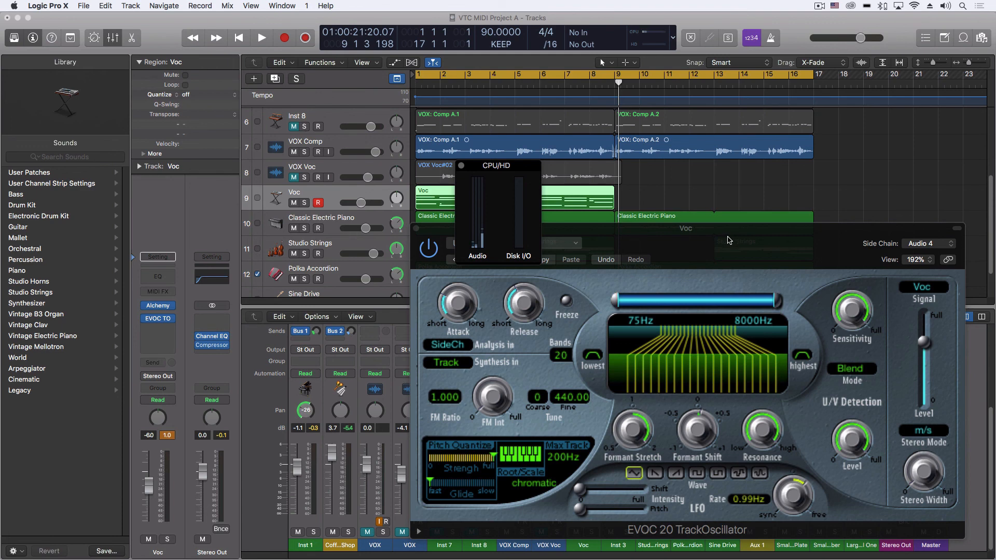